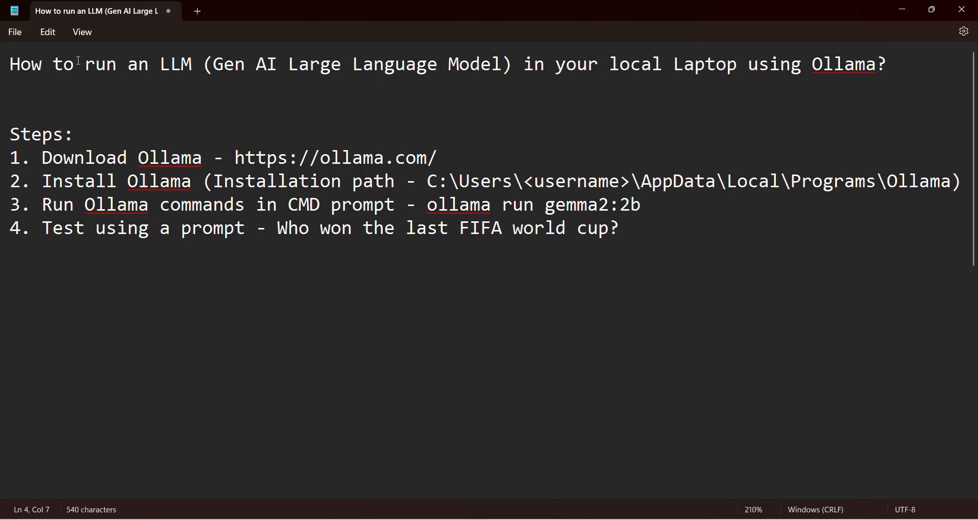
Download the Windows installer OllamaSetup.exe from ollama.com and show it in its folder.
left_click_drag(83, 63, 191, 64)
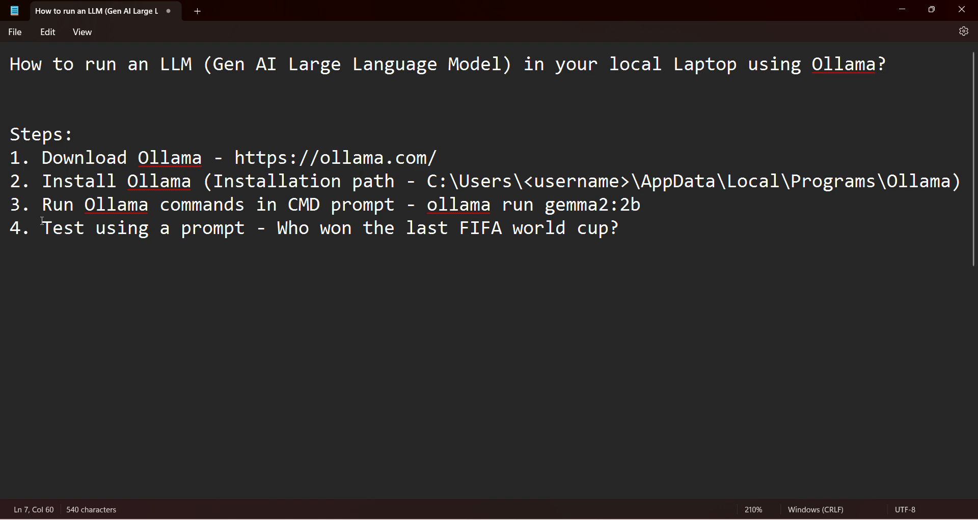
mouse_move(233, 162)
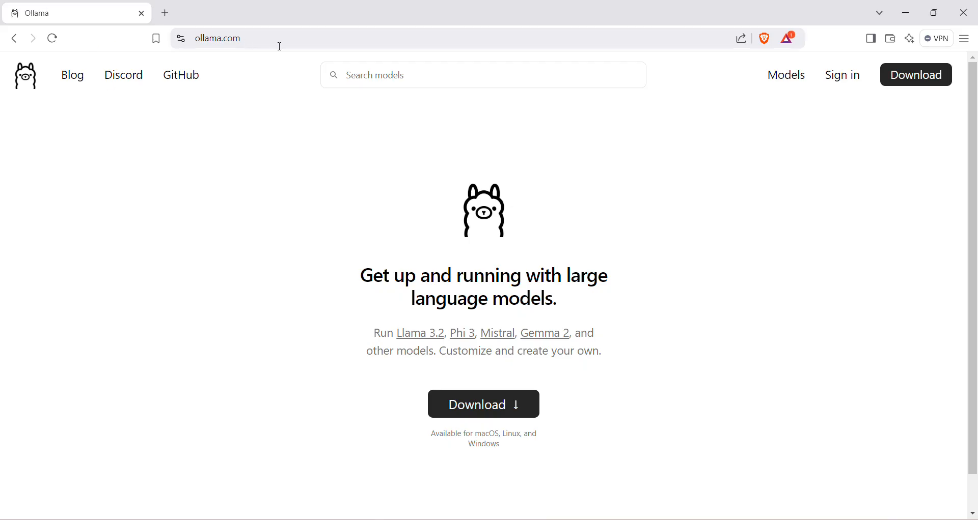
mouse_move(475, 369)
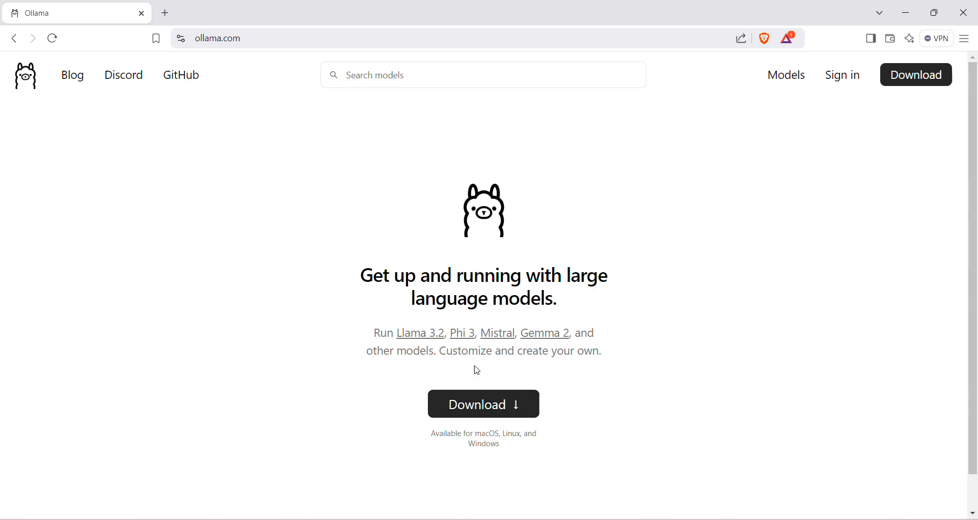
left_click(483, 404)
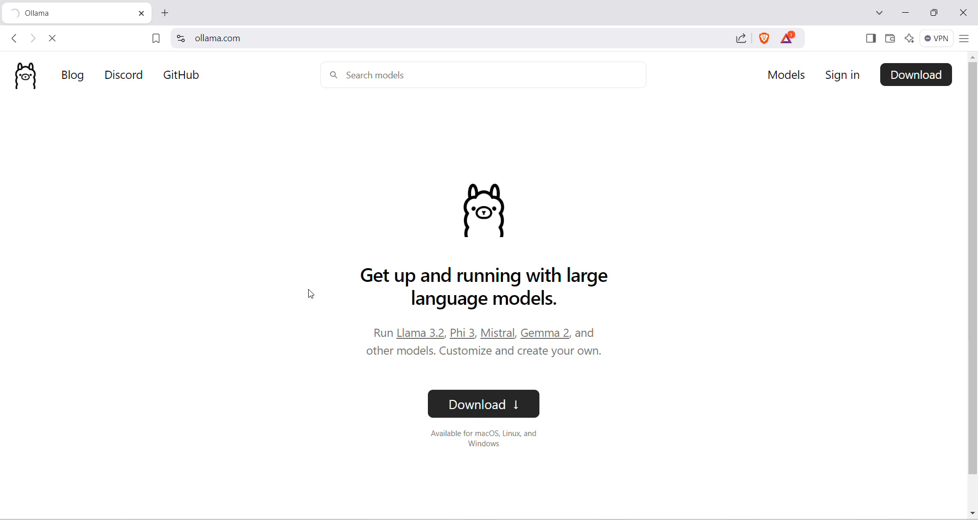
mouse_move(350, 204)
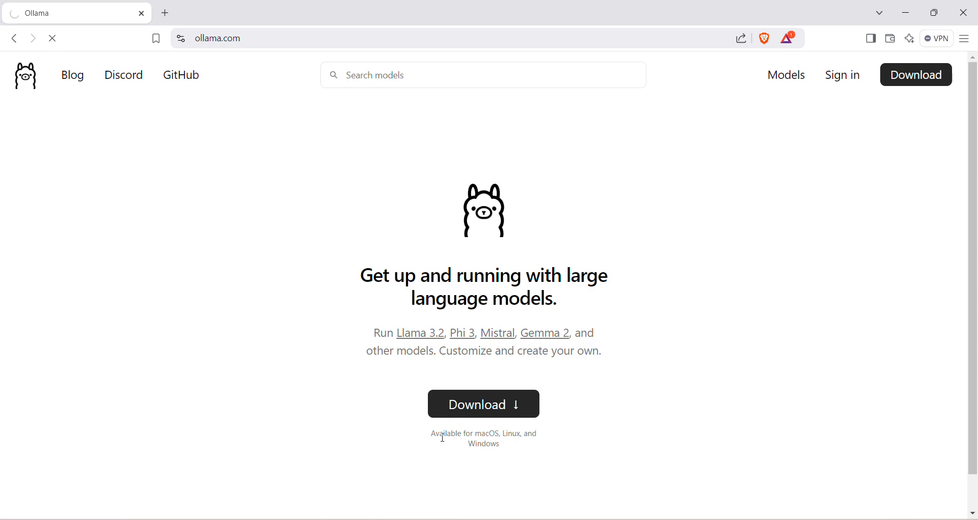
left_click(483, 404)
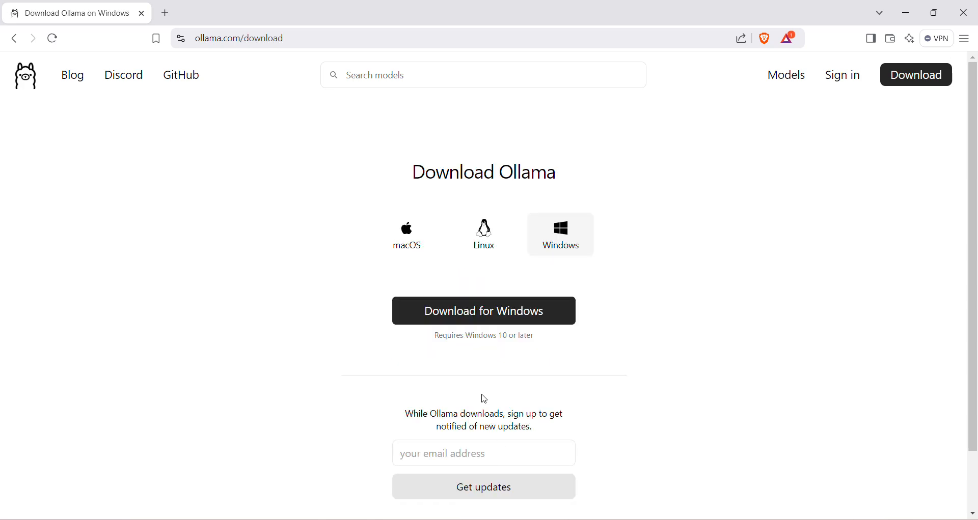
left_click(483, 311)
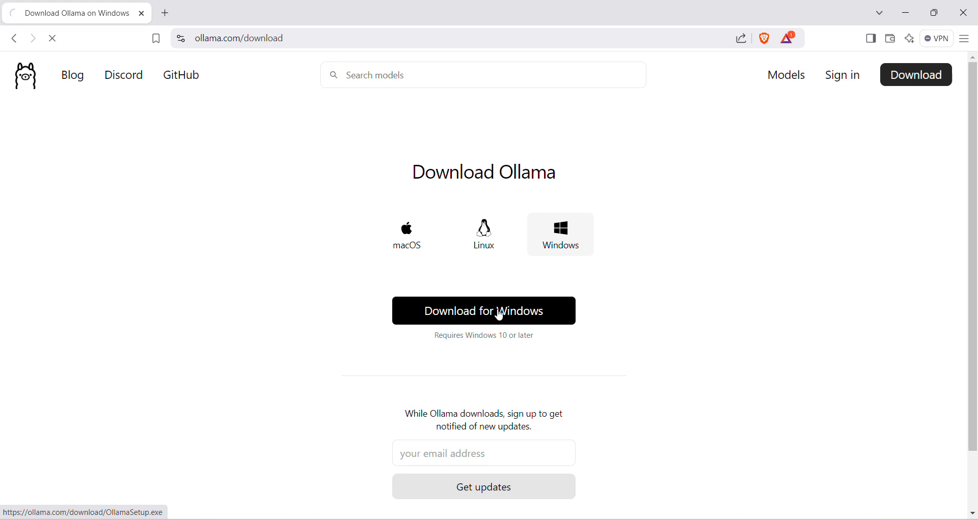
left_click(483, 311)
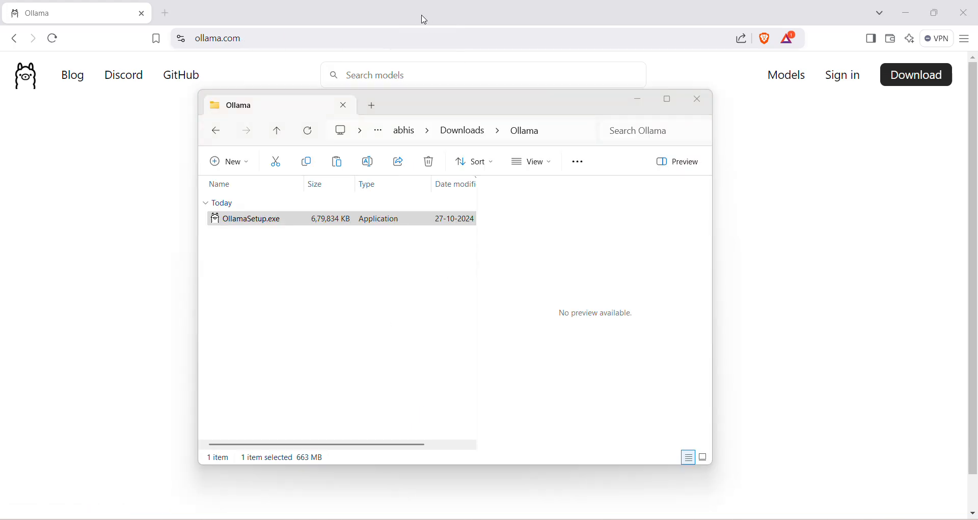
Install Ollama from OllamaSetup.exe, check ollama.exe in Programs\Ollama, then close File Explorer.
left_click(276, 218)
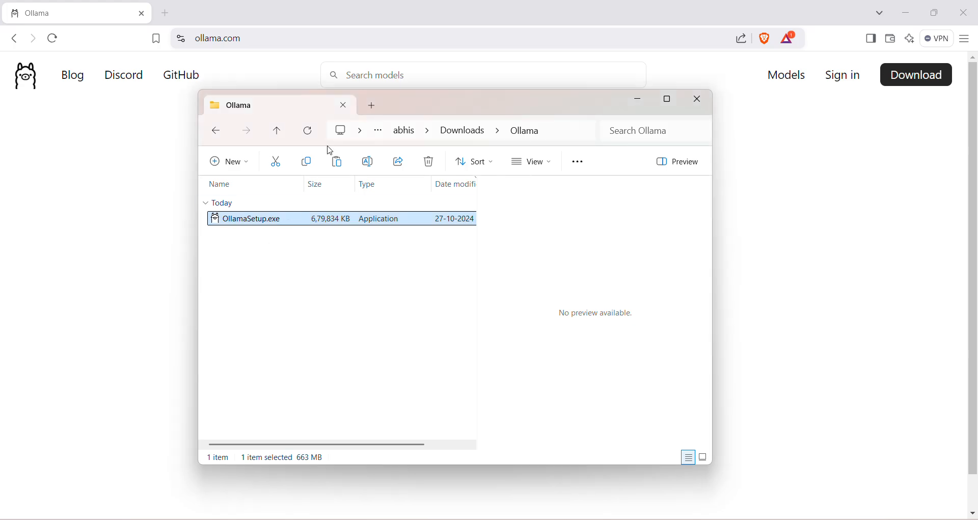
double_click(247, 218)
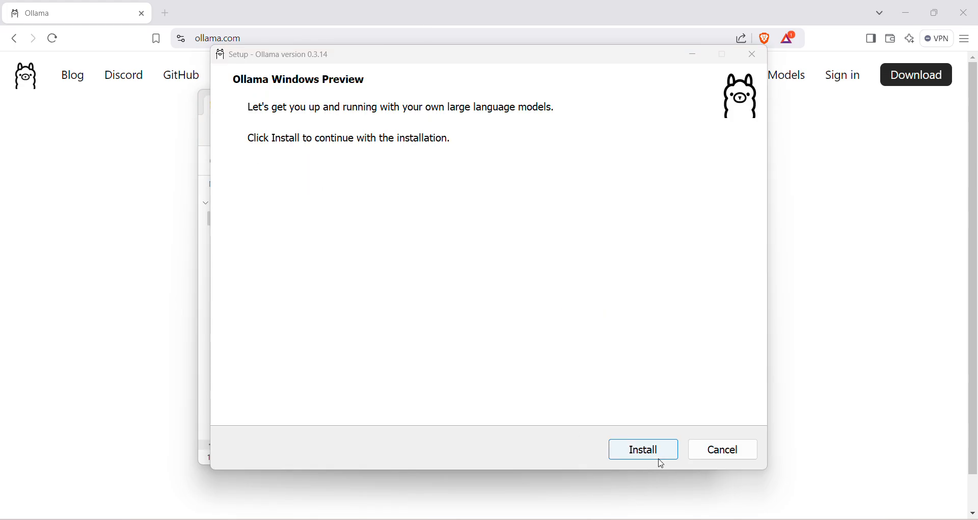
left_click(642, 449)
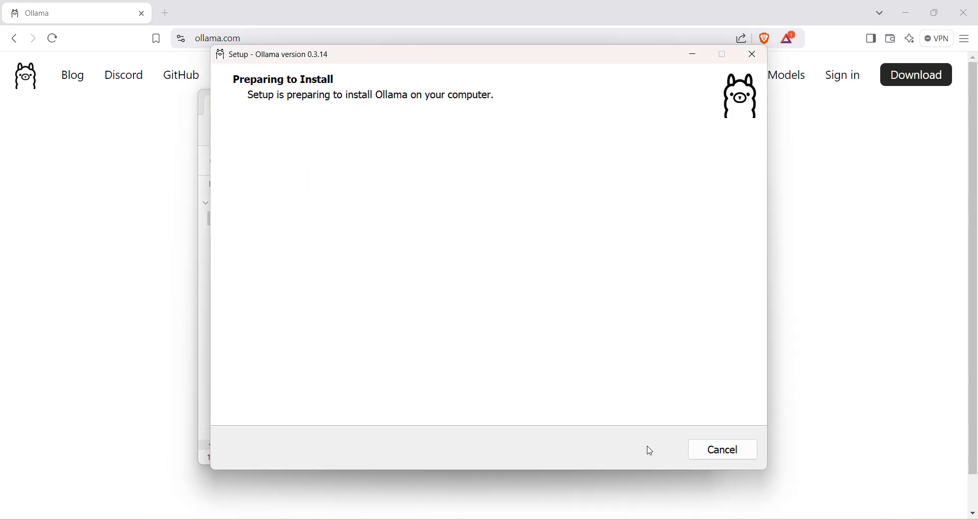
mouse_move(423, 23)
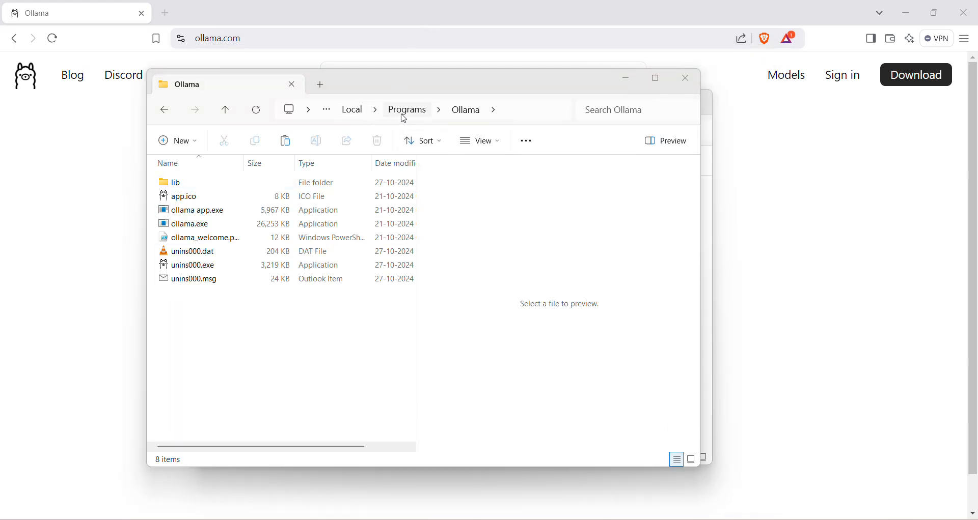
left_click(406, 110)
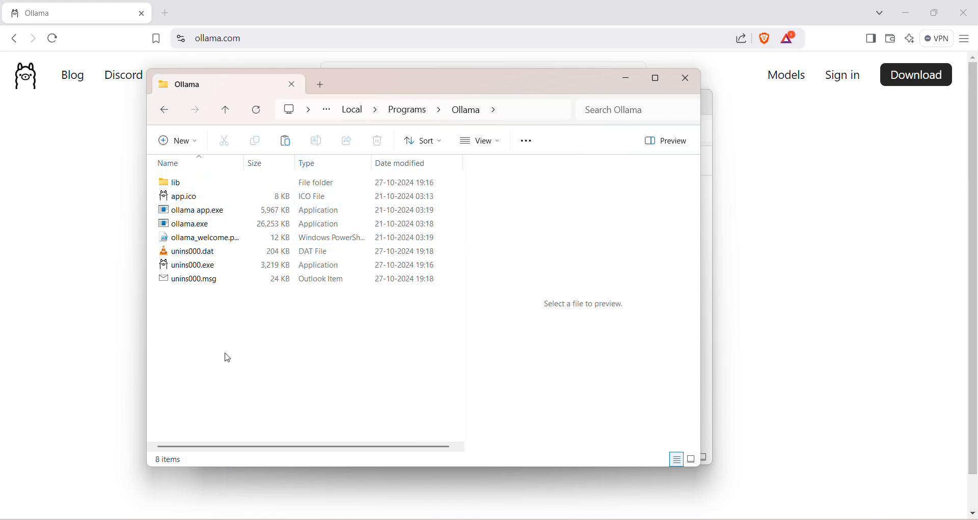
mouse_move(226, 339)
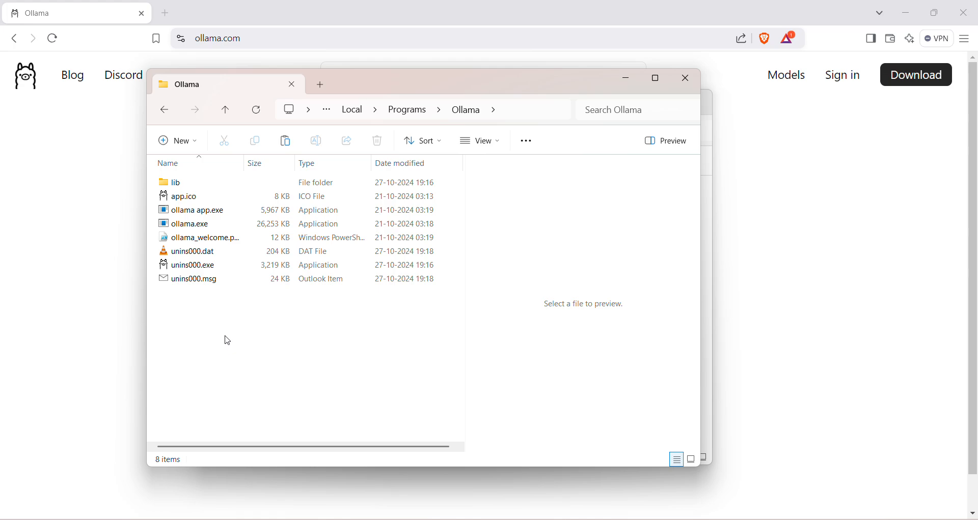
left_click(685, 78)
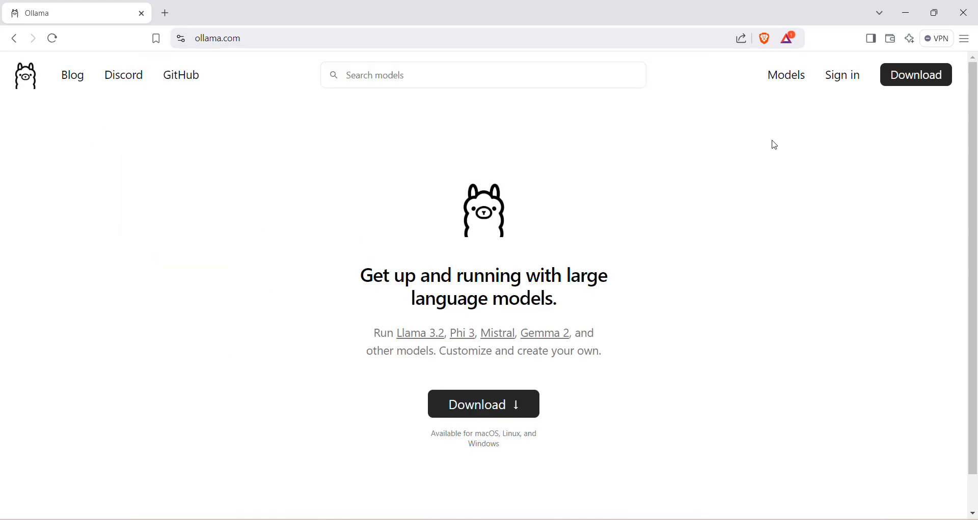
Browse the Ollama models list, highlighting the llama3.2 description.
left_click(786, 75)
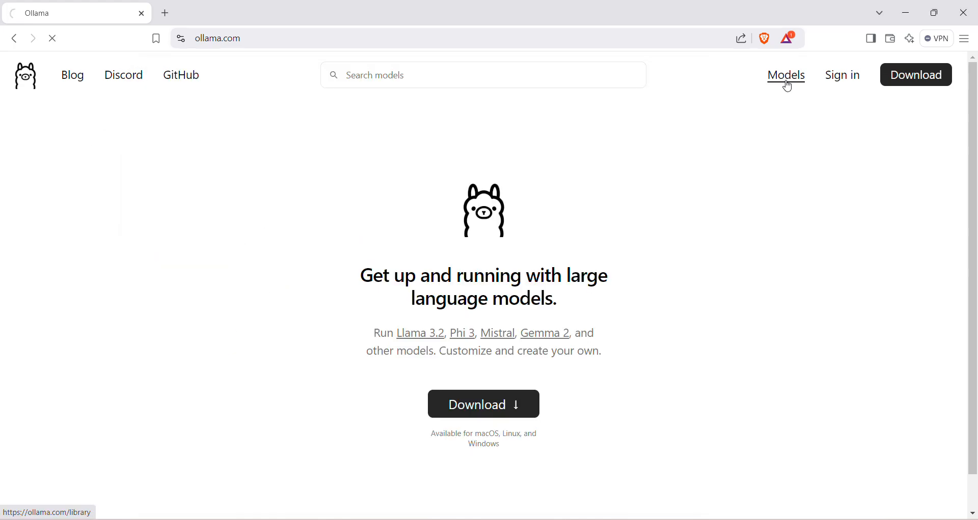
left_click(786, 75)
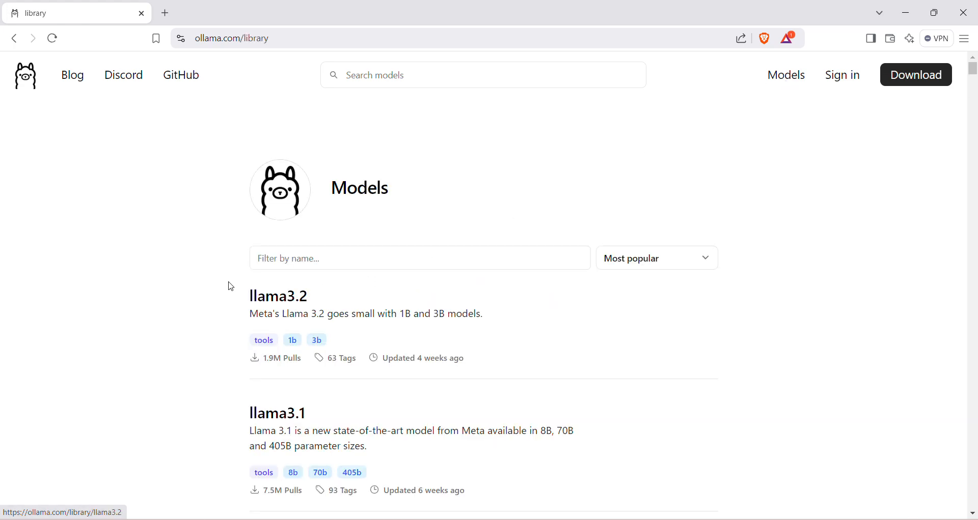
left_click_drag(250, 292, 430, 446)
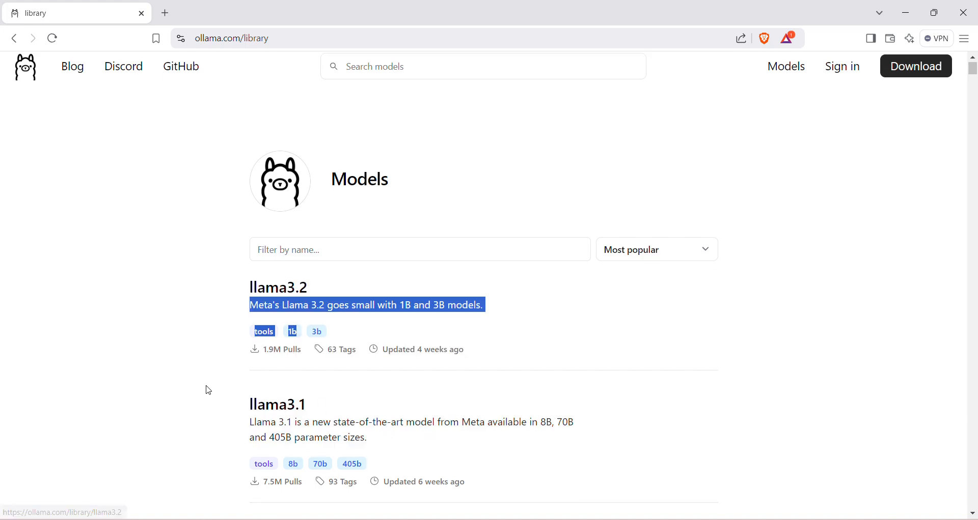
scroll("down", 3)
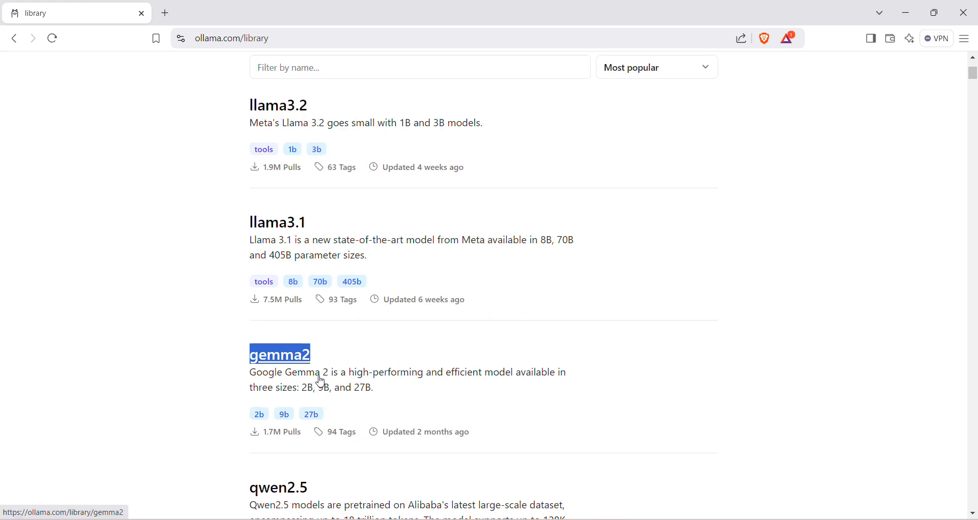
mouse_move(314, 401)
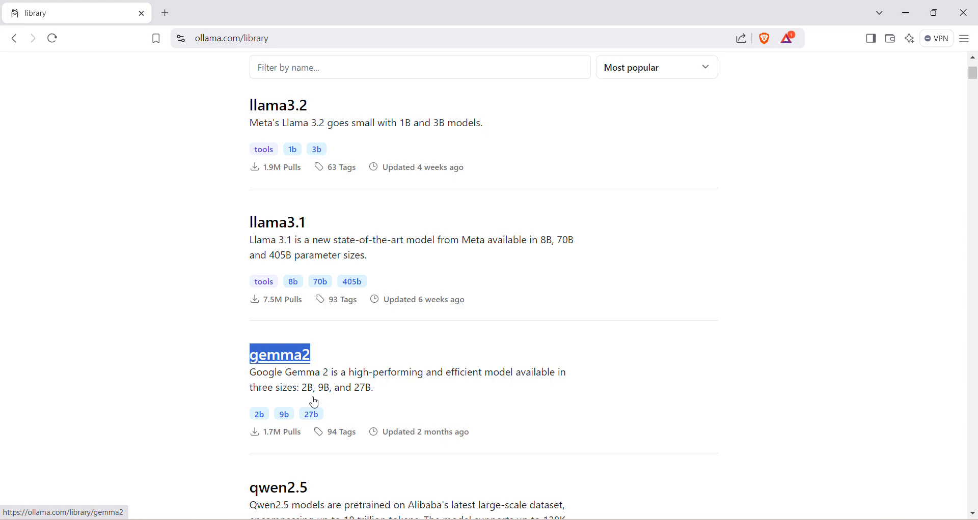
mouse_move(259, 414)
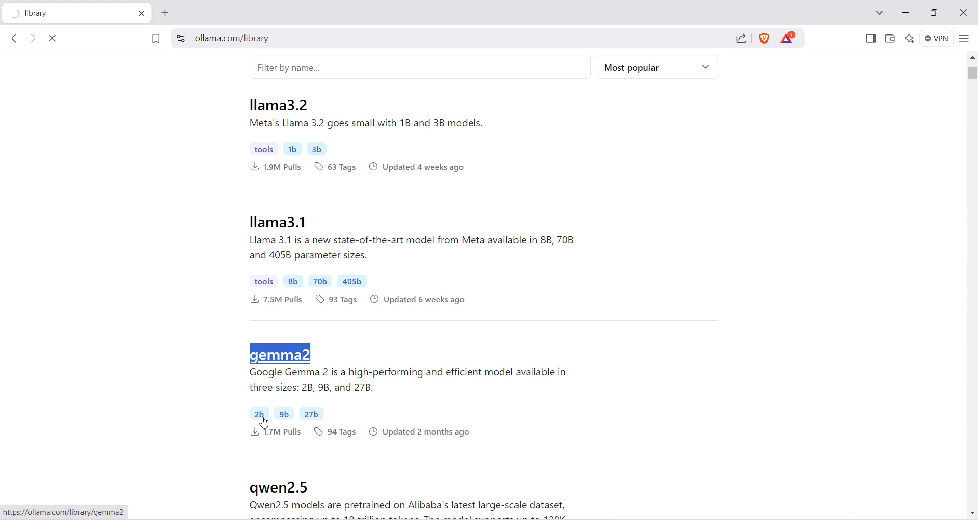
Choose the 2b size of gemma2 and copy 'ollama run gemma2:2b'.
left_click(280, 354)
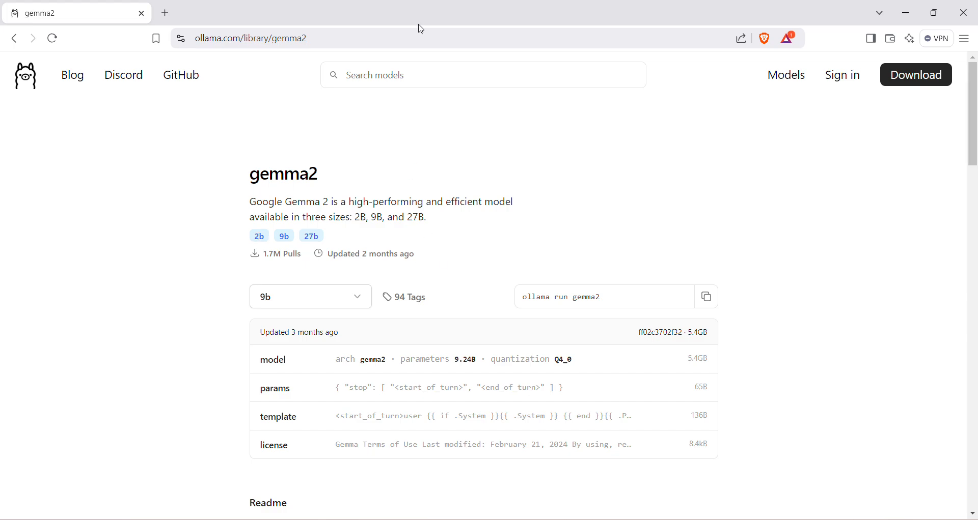
left_click(310, 296)
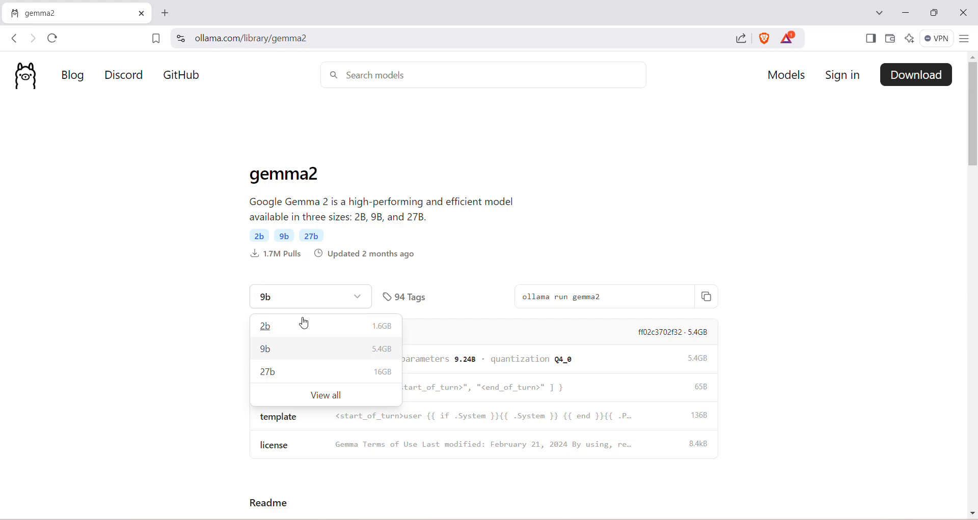
left_click(265, 325)
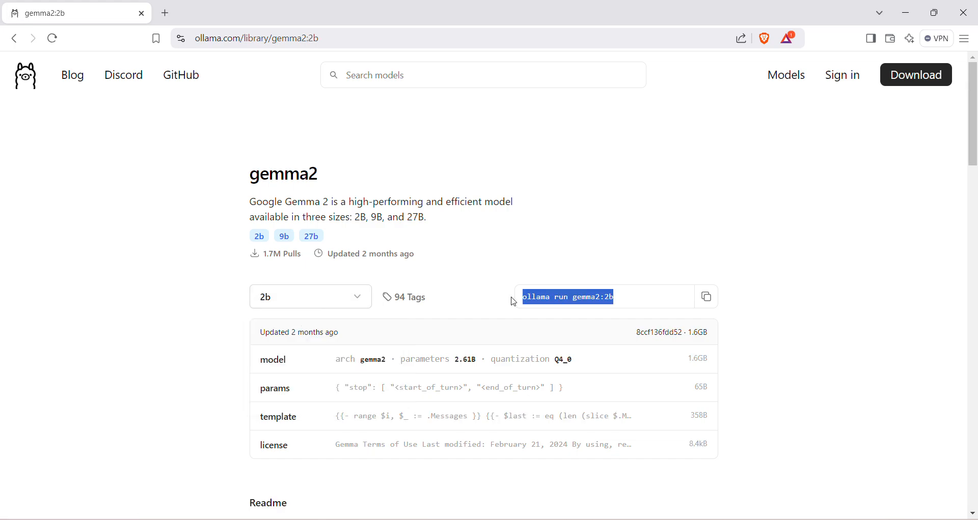
left_click(706, 297)
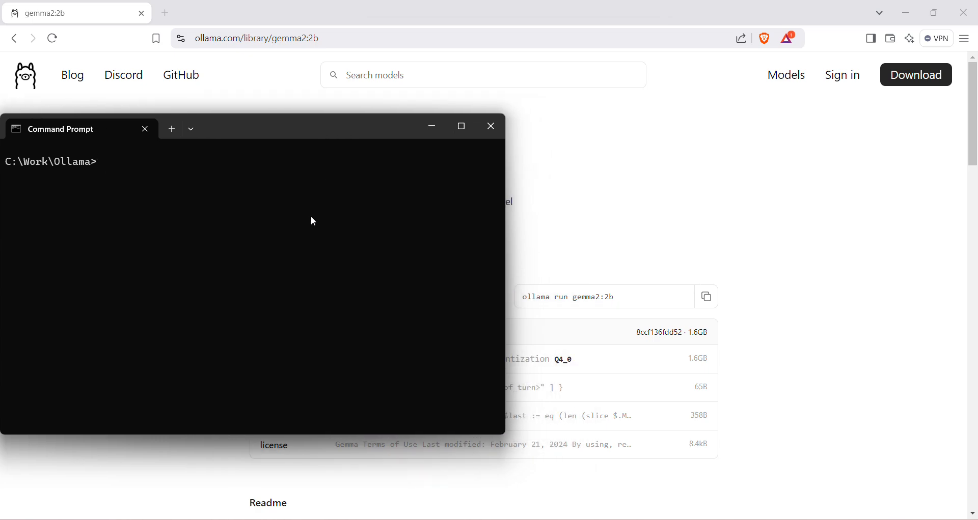
Run 'ollama run gemma2:2b' in Command Prompt and move the terminal window up.
type("ollama run gemma2:2b")
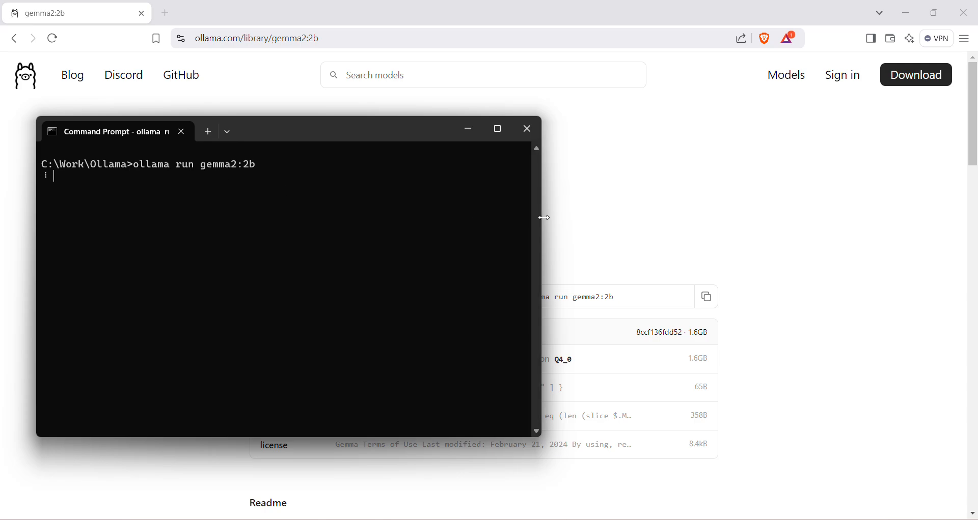
left_click_drag(541, 218, 467, 218)
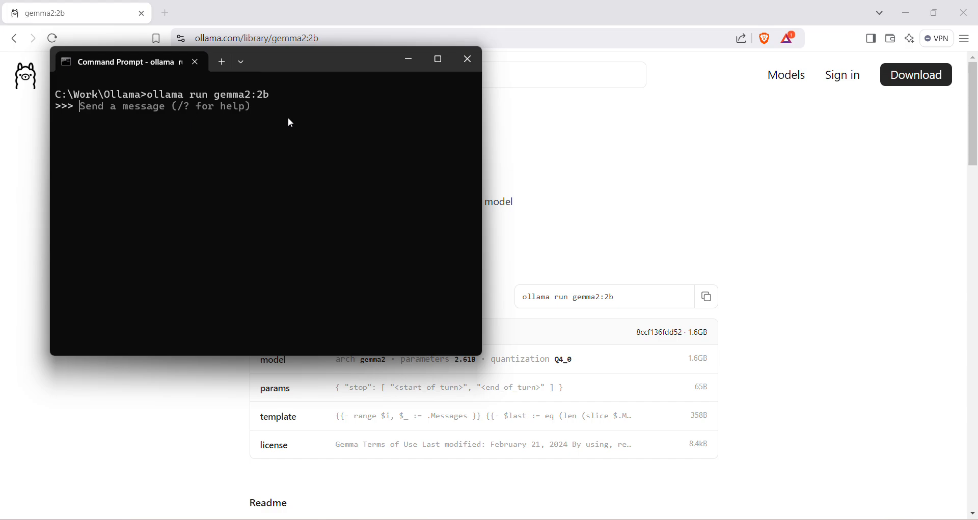
mouse_move(197, 117)
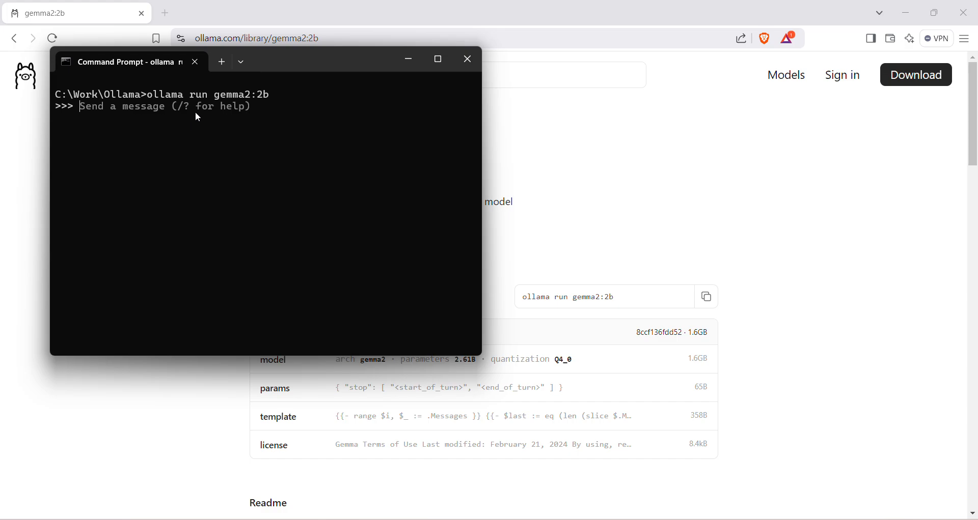
mouse_move(159, 314)
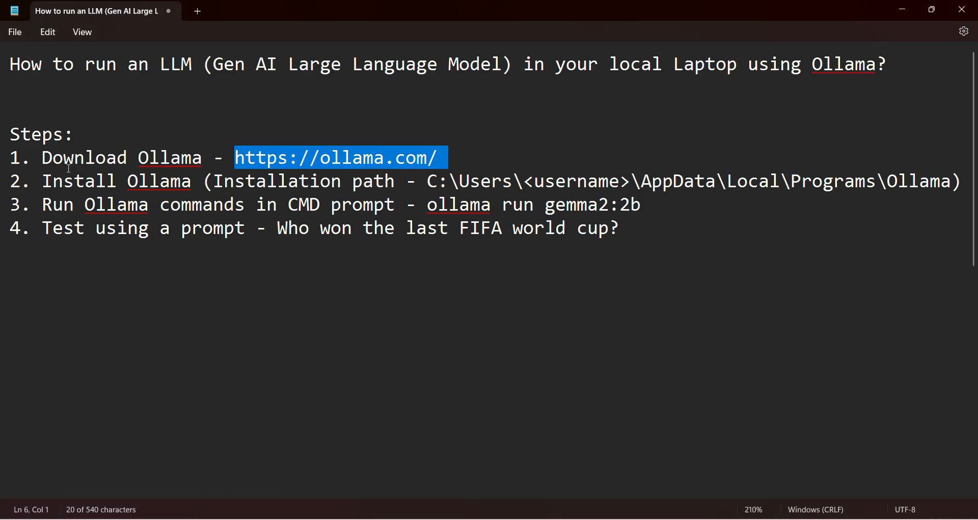
In the notes, select the download link, the run command, then 'Who won the last FIFA world cup?'.
double_click(103, 181)
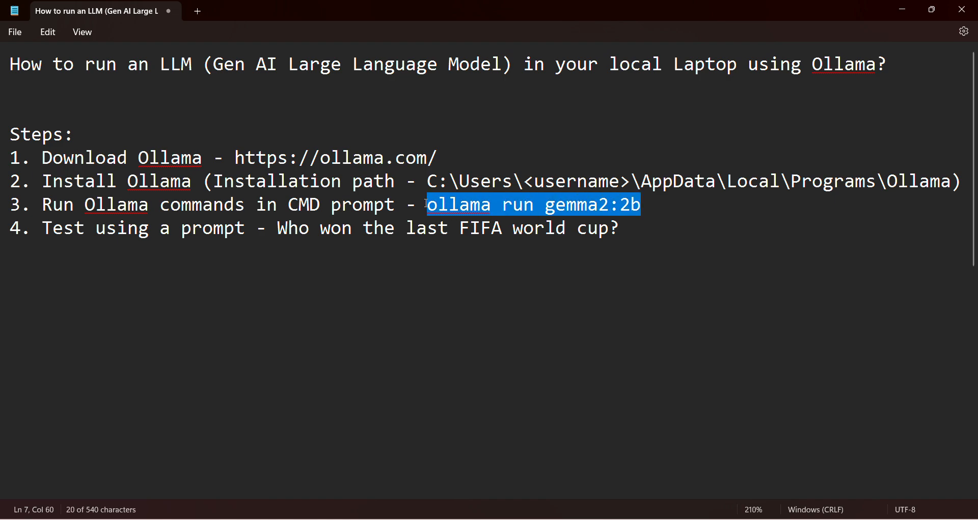
left_click(42, 228)
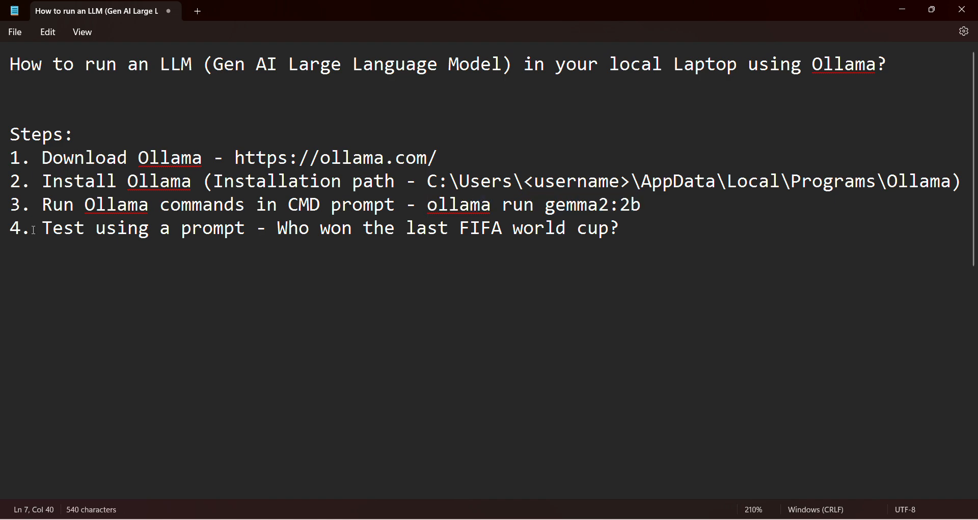
left_click(278, 228)
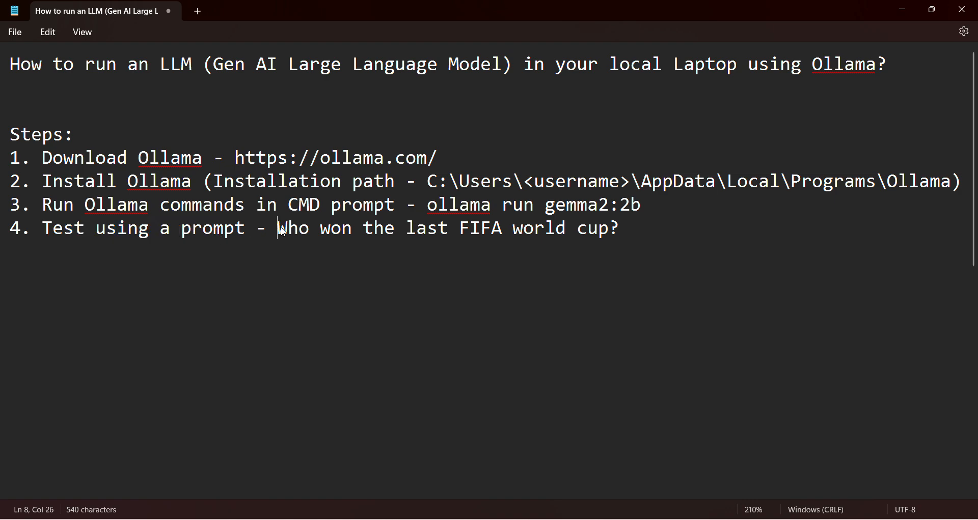
left_click_drag(280, 228, 628, 228)
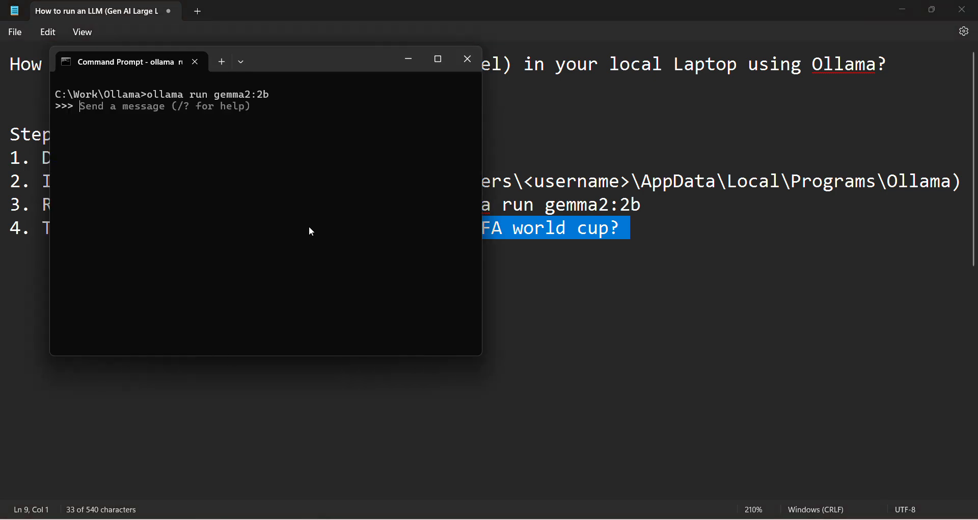
Ask gemma2 'Who won the last FIFA world cup?' and then when it was played.
type("Who won the last FIFA world cup?")
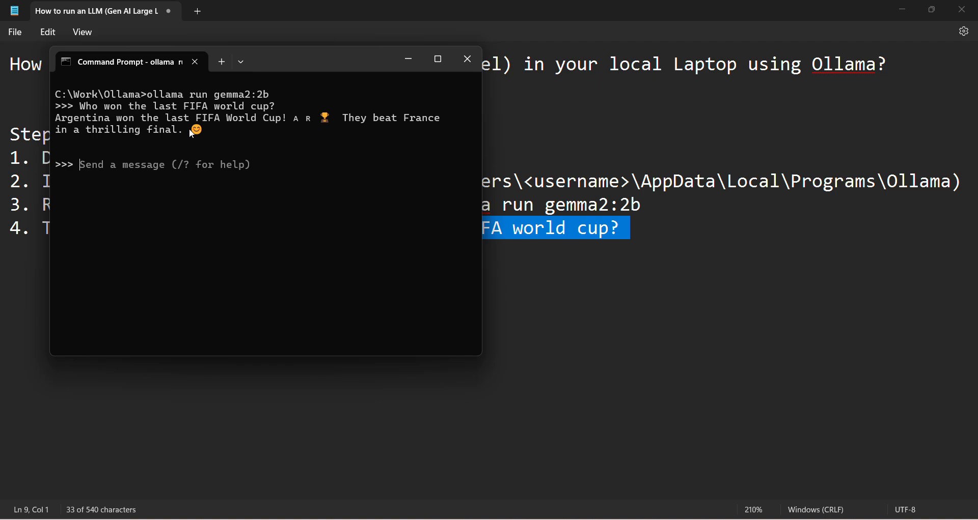
mouse_move(209, 159)
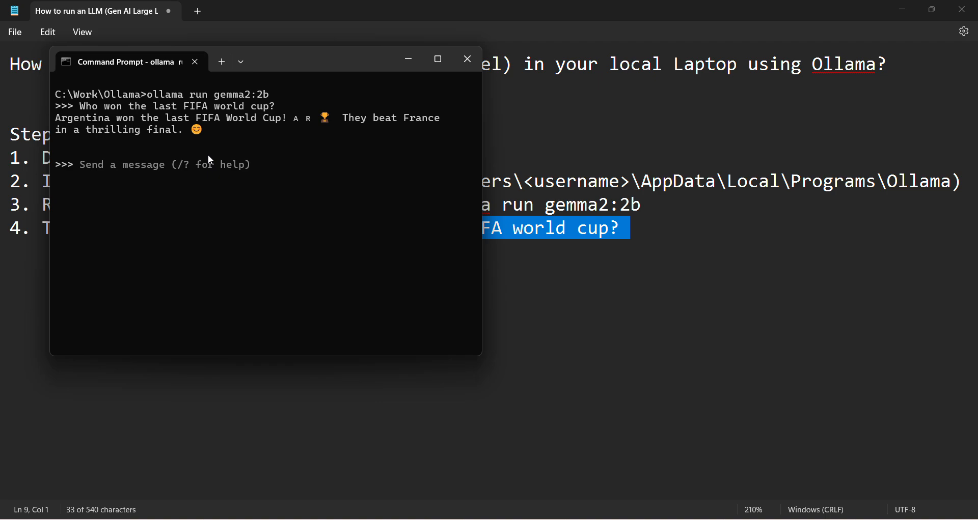
type("whi")
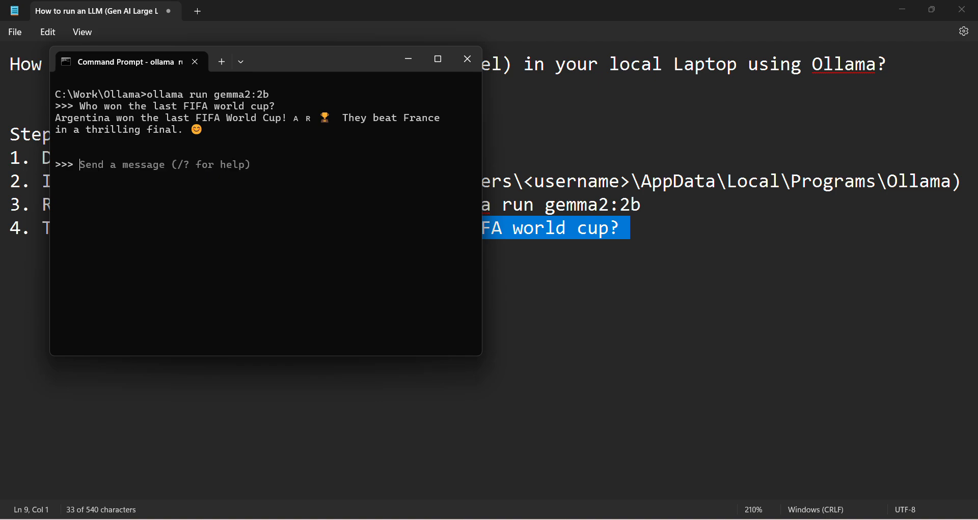
type("When was the last G")
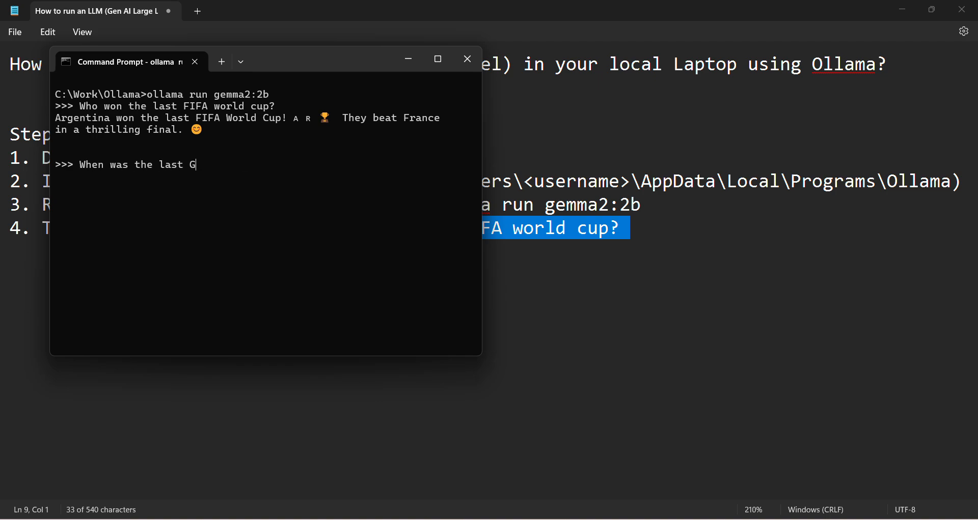
type("IFA")
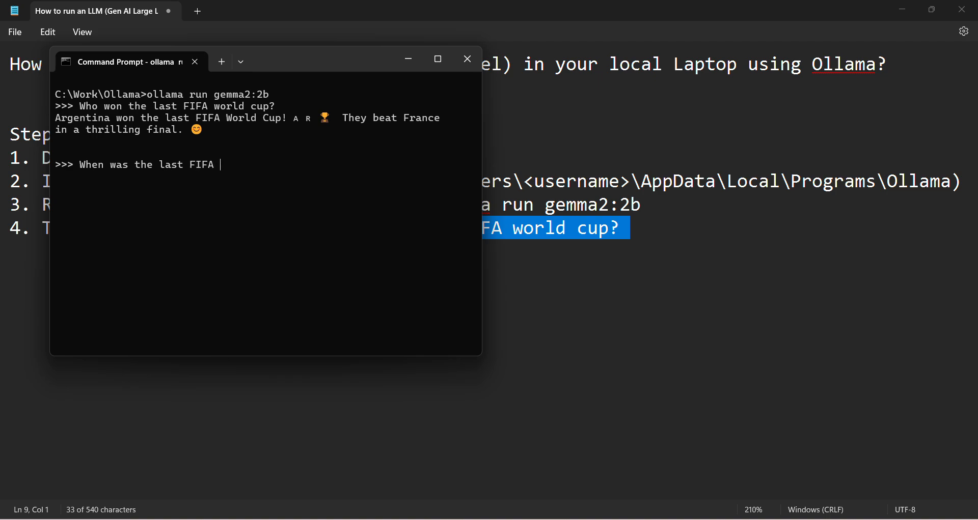
type("world cup played?")
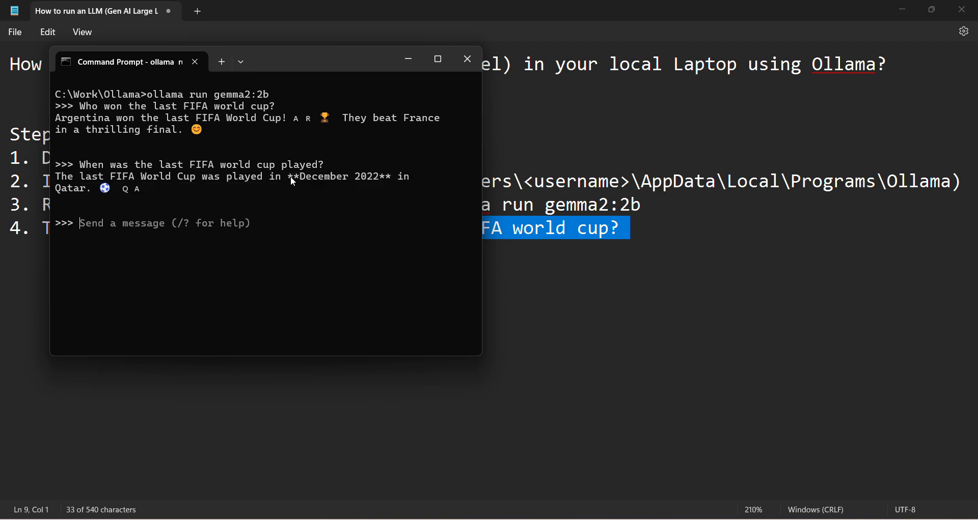
mouse_move(309, 61)
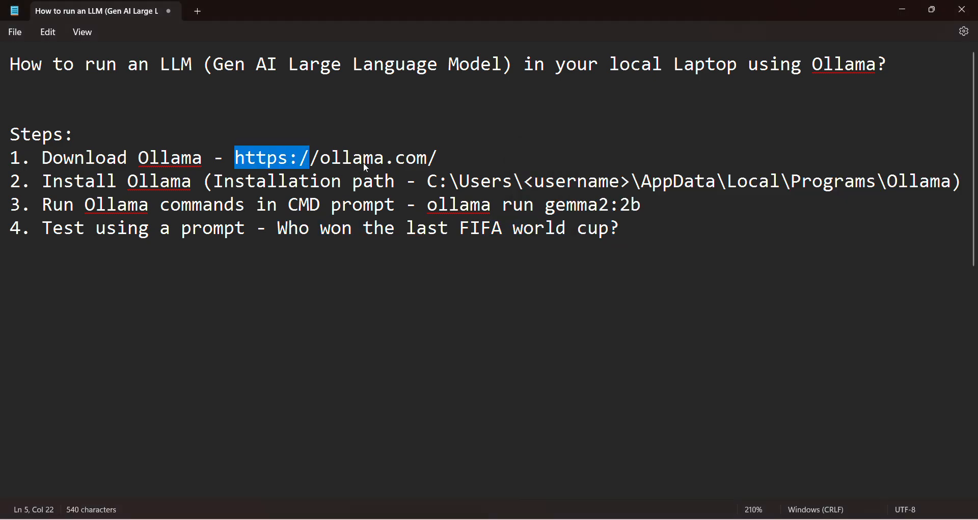
Highlight the download link and install/run steps in Notepad, then drag the terminal over the notes.
left_click_drag(310, 156, 437, 156)
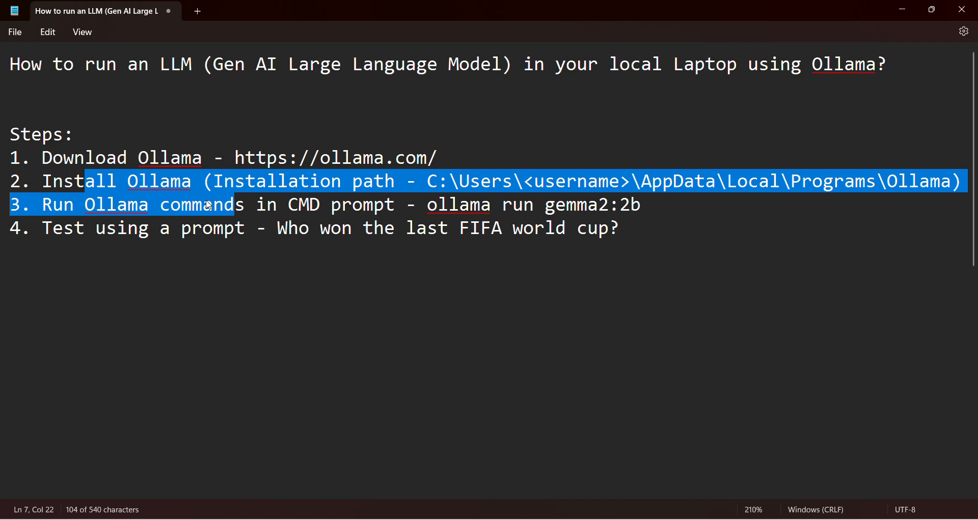
left_click_drag(148, 157, 359, 259)
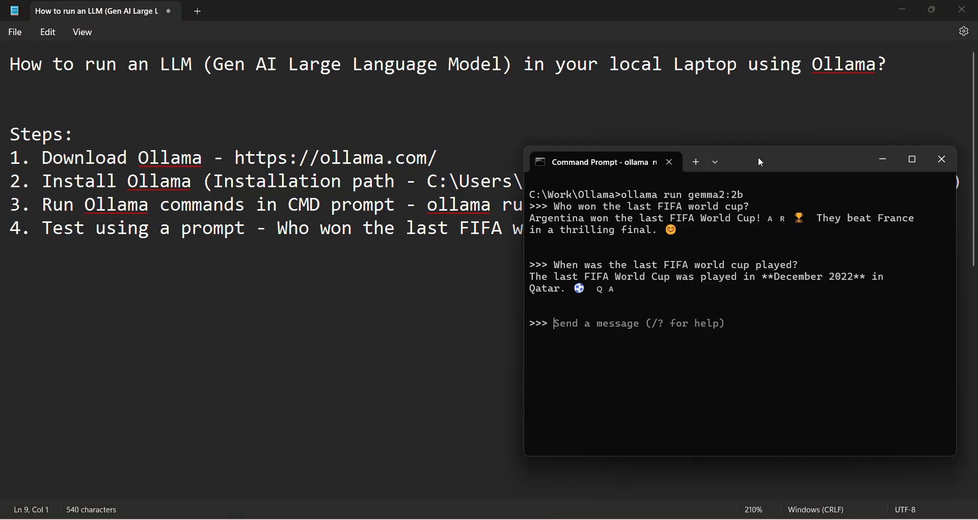
left_click_drag(759, 162, 707, 86)
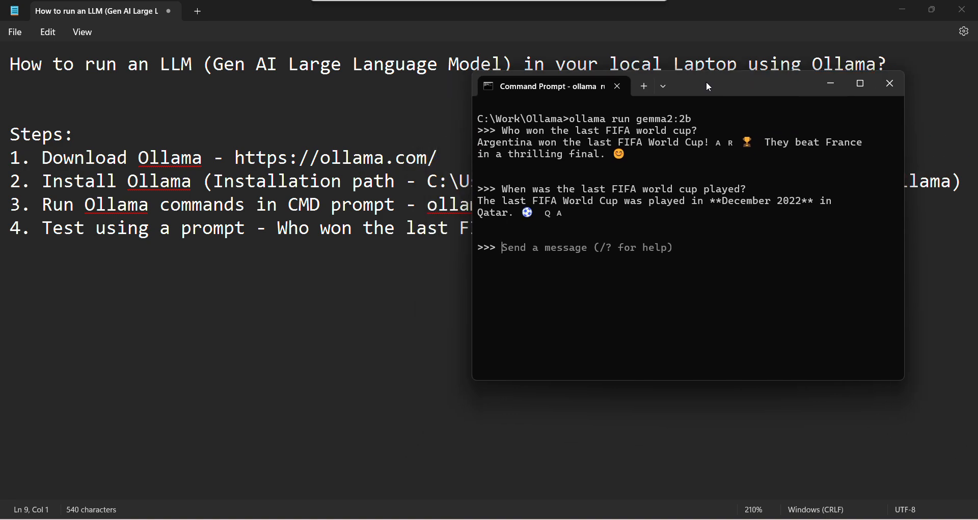